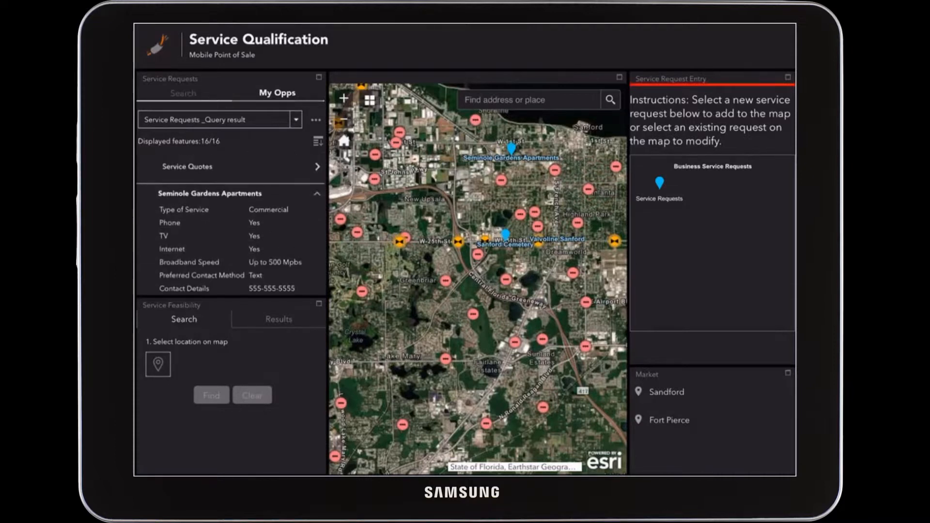
# Select the Valvoline Sanford request, inspect the nearby hub terminator, and zoom to its block.
pyautogui.scroll(-3)
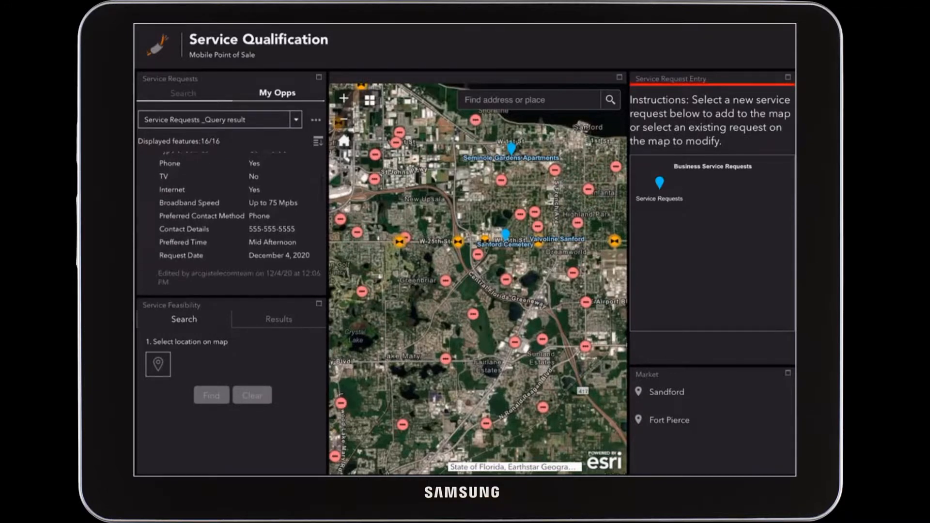
pyautogui.scroll(-3)
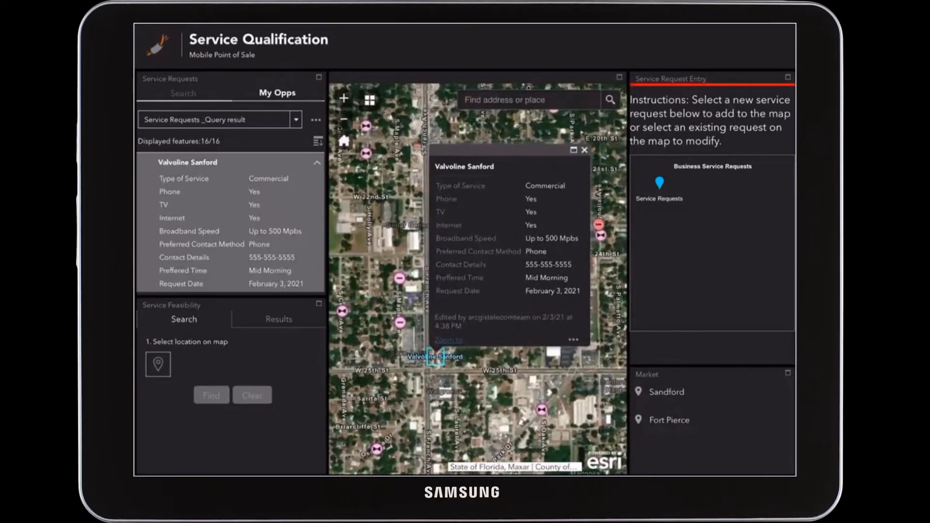
pyautogui.click(586, 150)
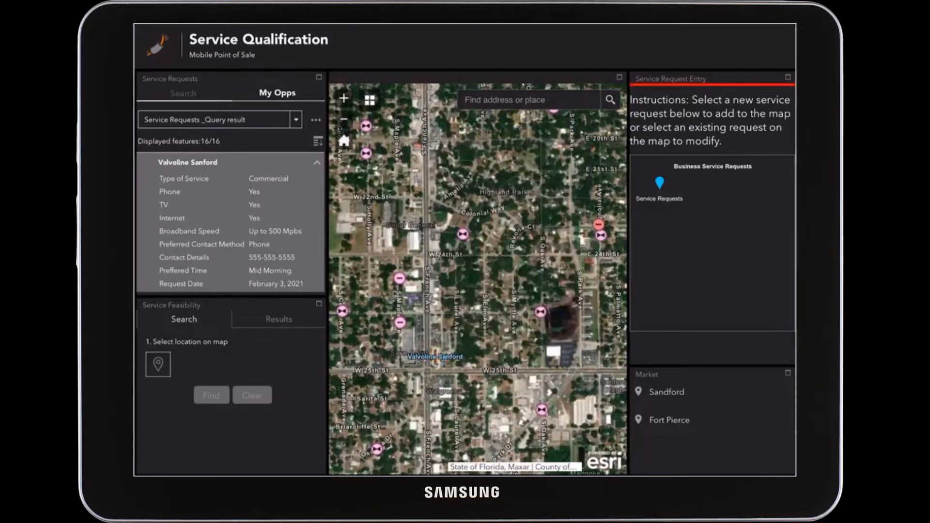
pyautogui.click(400, 322)
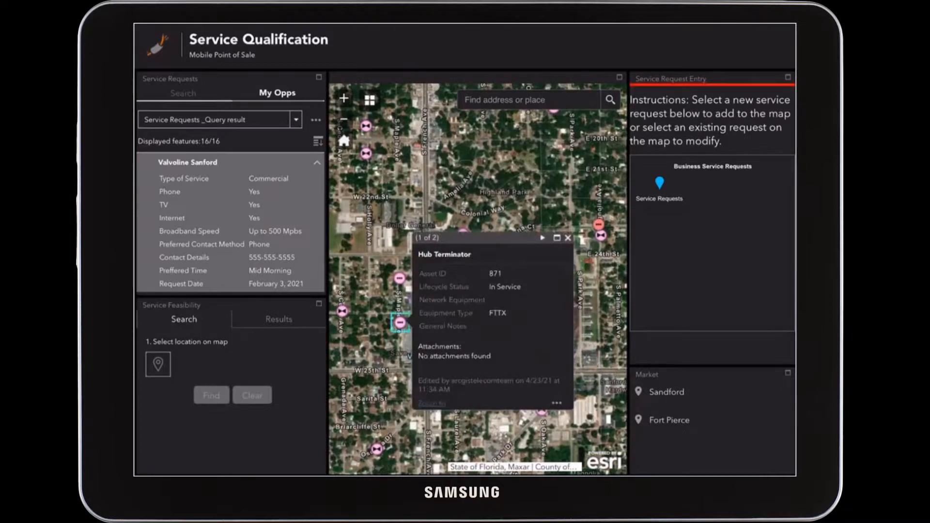
pyautogui.click(567, 239)
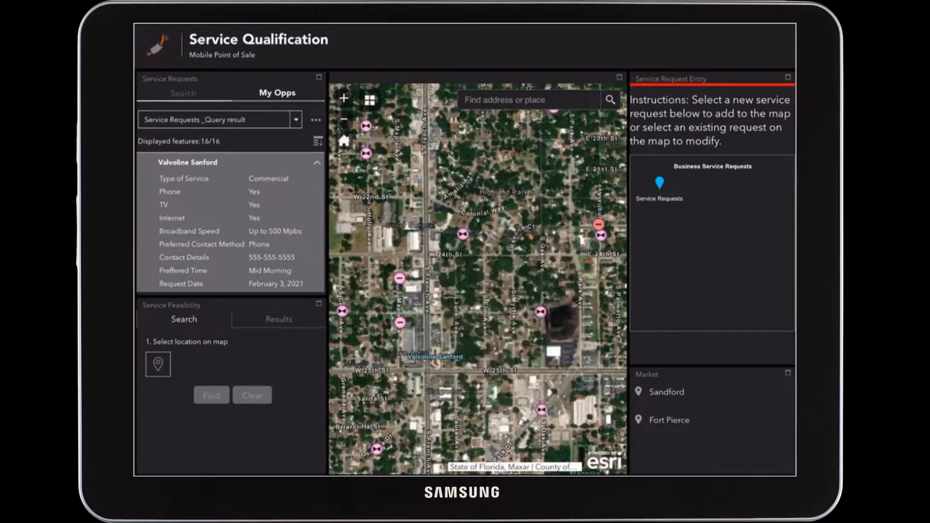
pyautogui.click(343, 99)
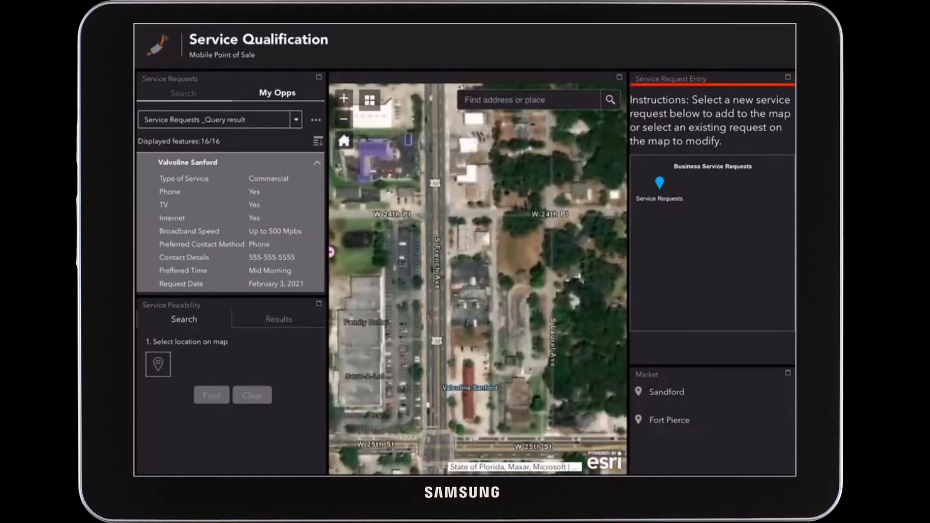
# Save the 932.50 ft feasibility route to the Route layer as Valvoline, status Quoting In Progress.
pyautogui.click(157, 363)
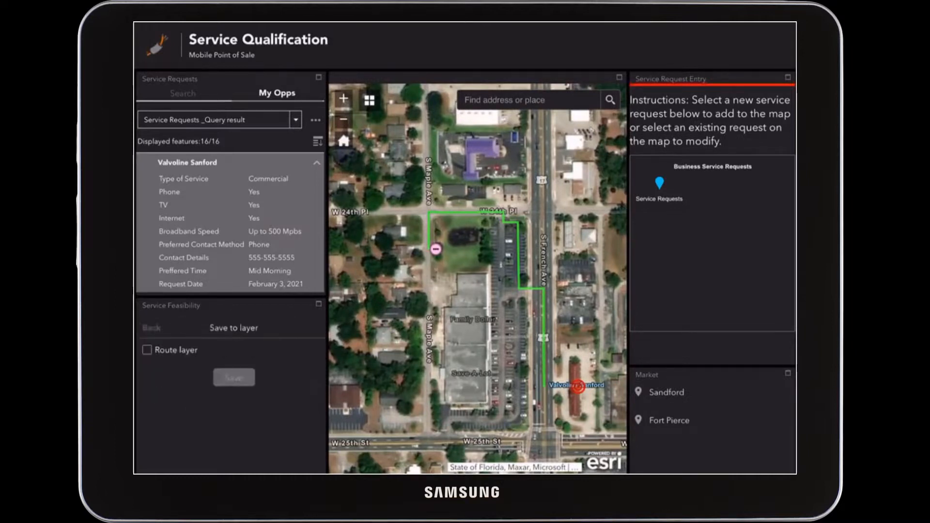
pyautogui.click(146, 350)
pyautogui.write('Valvoline')
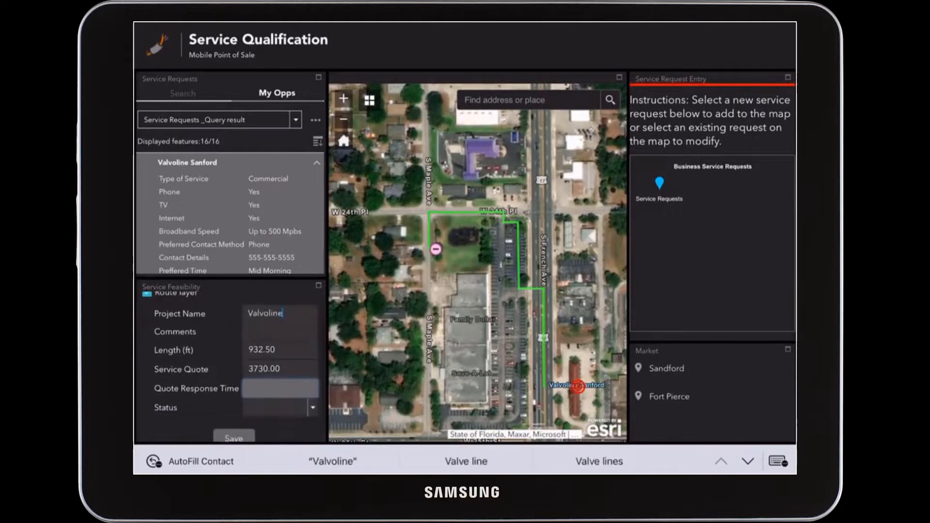
pyautogui.click(312, 407)
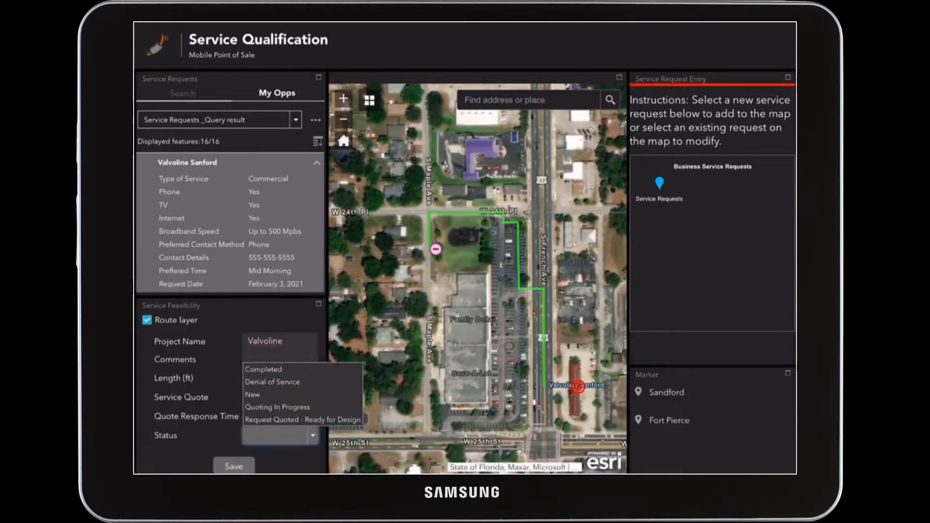
pyautogui.click(277, 407)
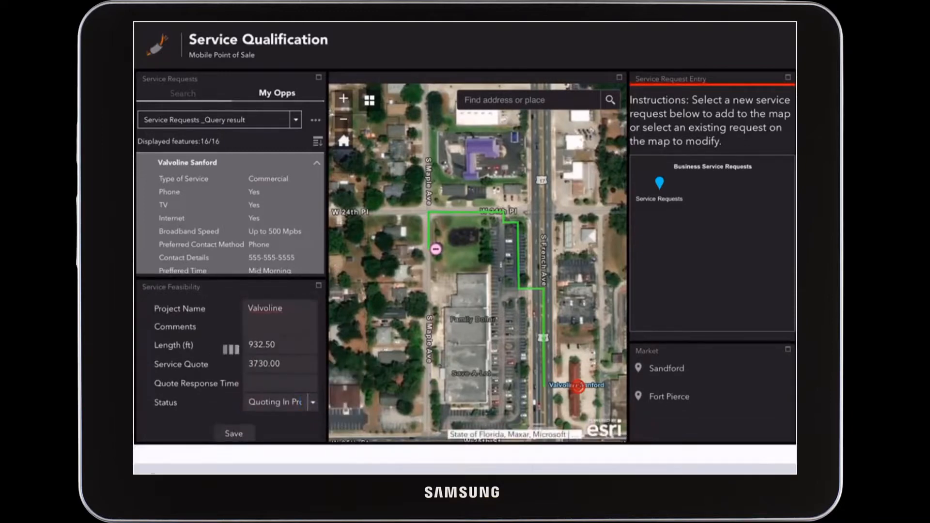
pyautogui.click(233, 434)
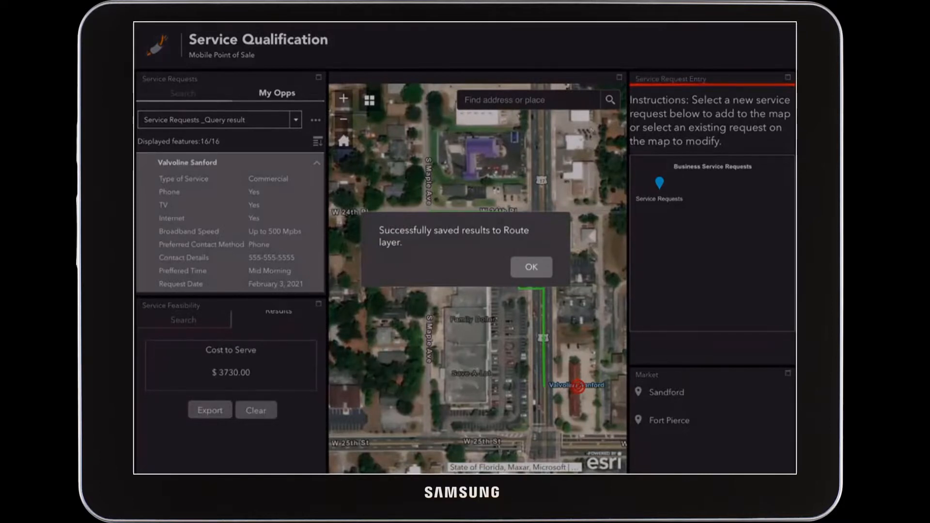
# Dismiss the save confirmation and the Valvoline service quote details.
pyautogui.click(530, 267)
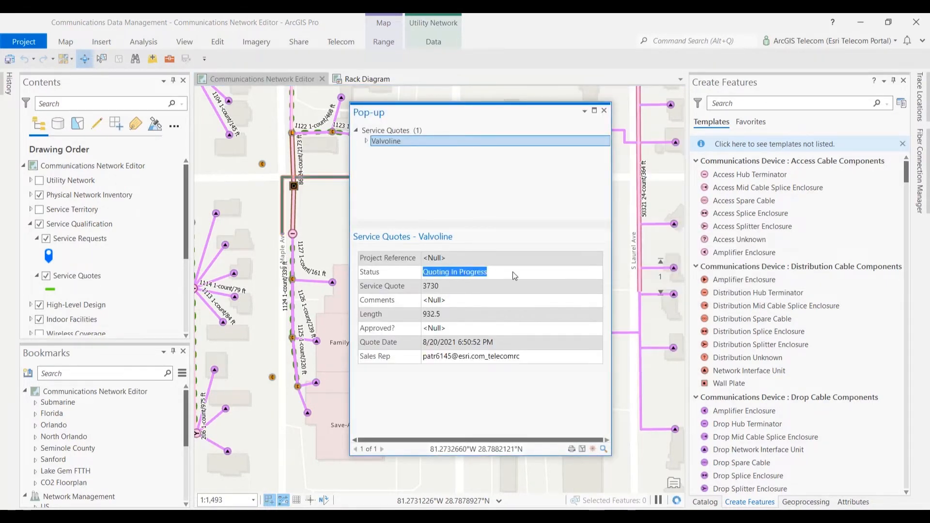
pyautogui.click(603, 110)
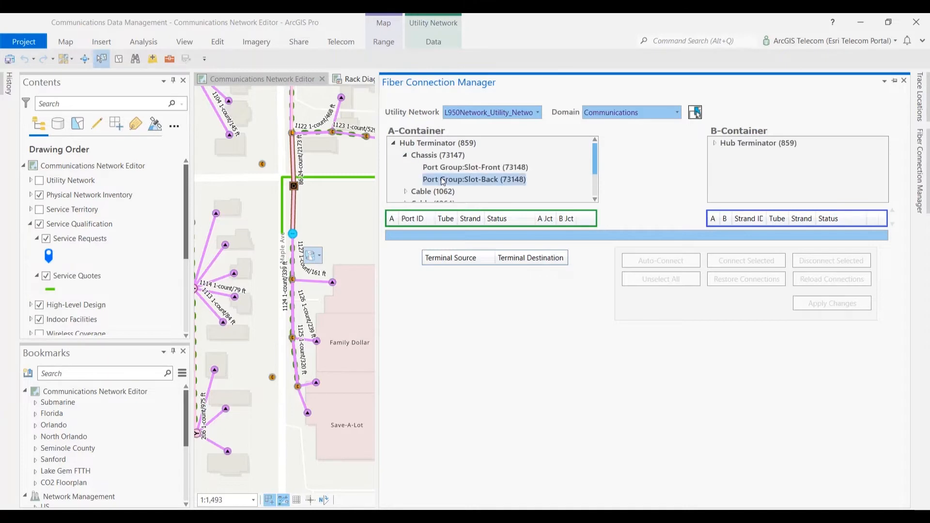
# Load the Slot-Back port group as A-Container, then close the Fiber Connection Manager.
pyautogui.click(474, 179)
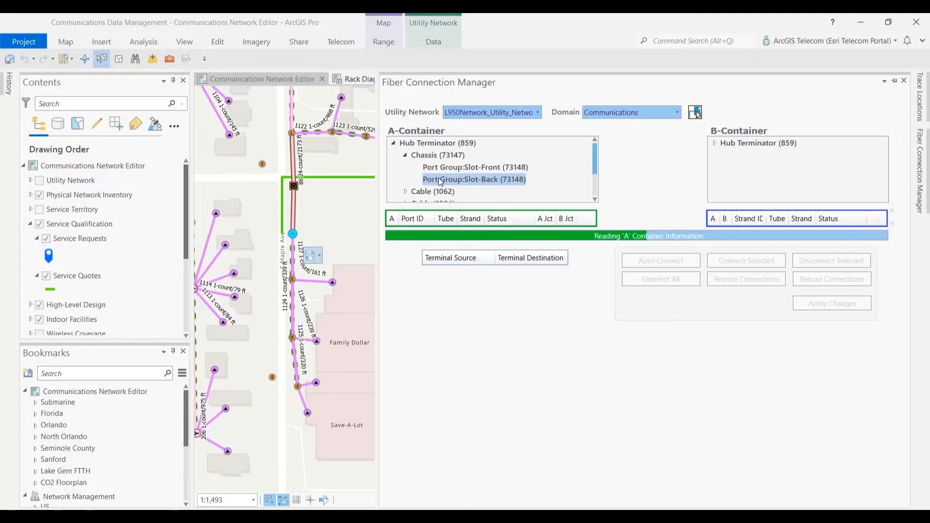
pyautogui.click(474, 179)
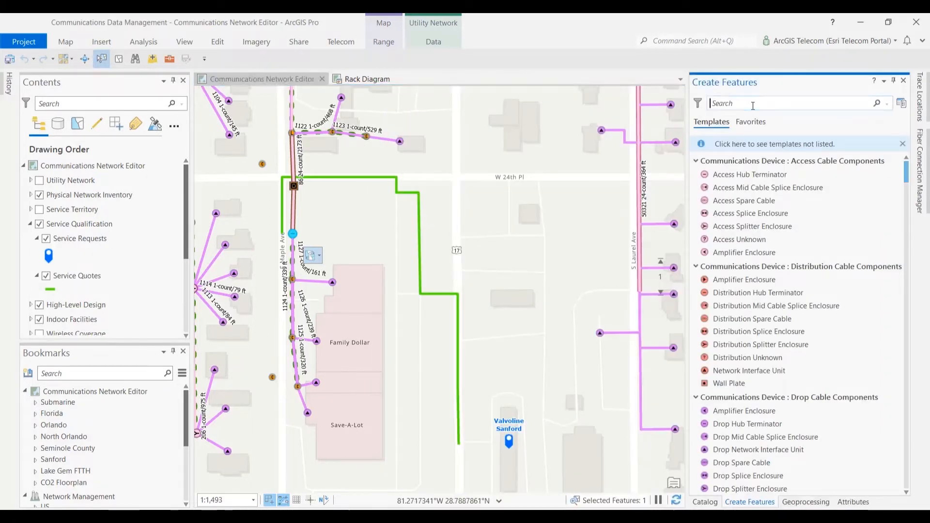
# Place a Pole with Riser and start an aerial span from it toward the customer.
pyautogui.write('pole')
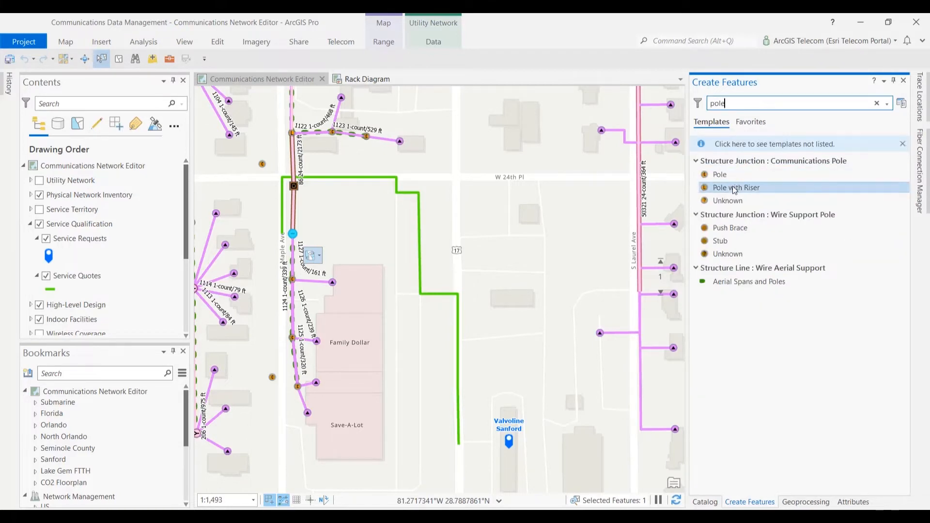
pyautogui.click(736, 187)
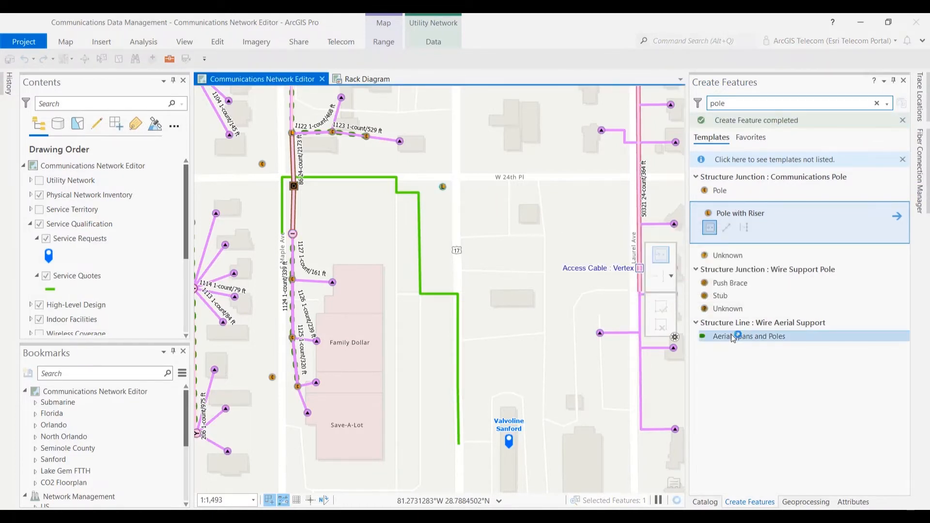
pyautogui.click(749, 336)
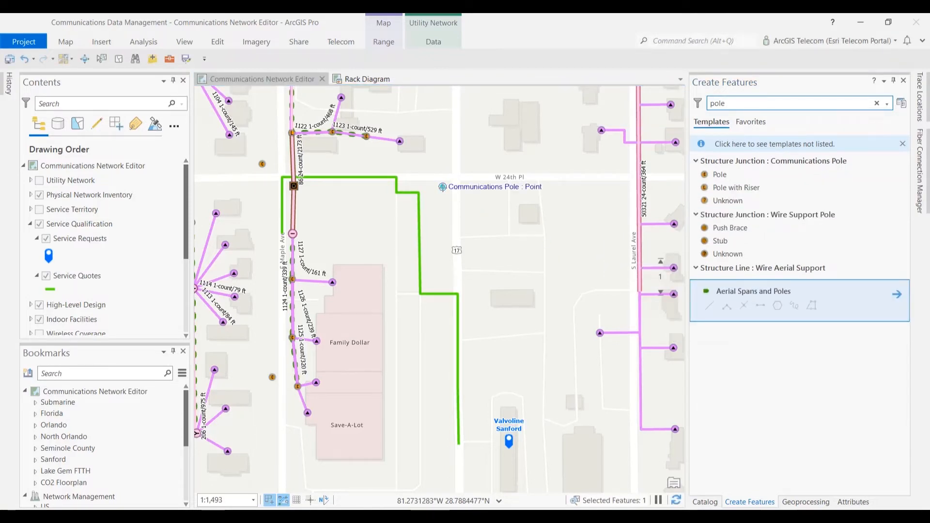
pyautogui.click(753, 290)
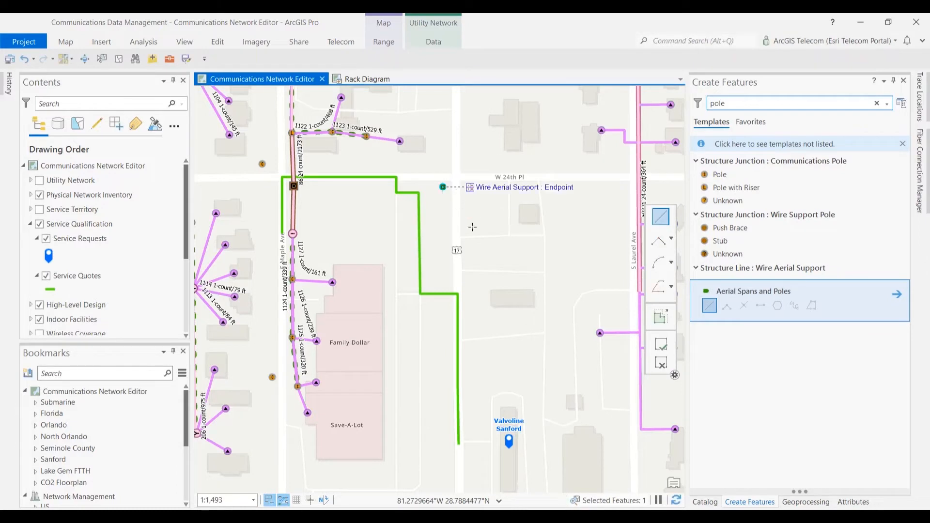
pyautogui.click(466, 442)
pyautogui.write('trench')
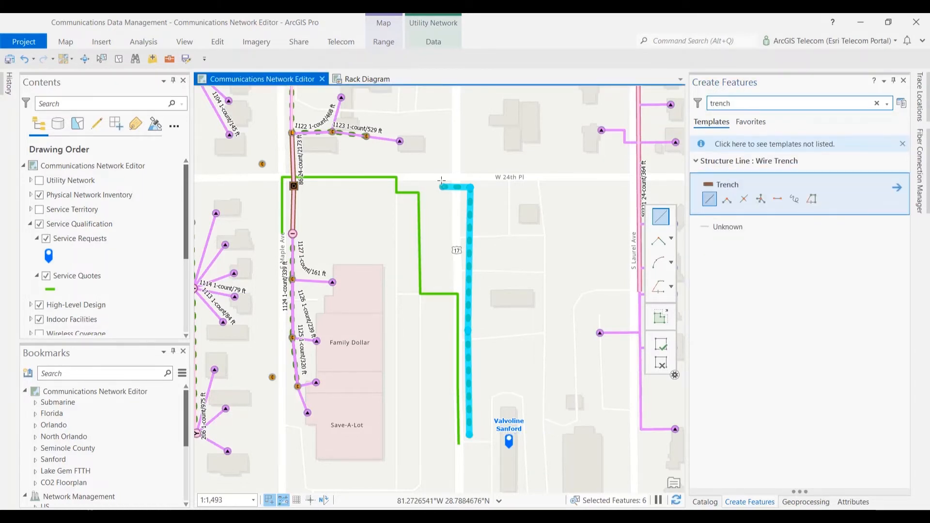
pyautogui.moveTo(294, 186)
pyautogui.write('drop')
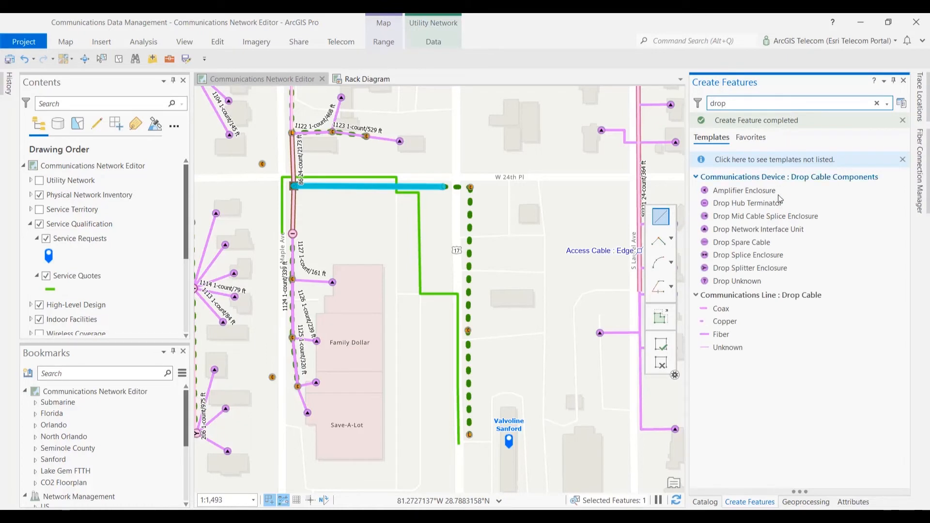
# Choose the Drop Cable Fiber template and set its strand count.
pyautogui.click(763, 229)
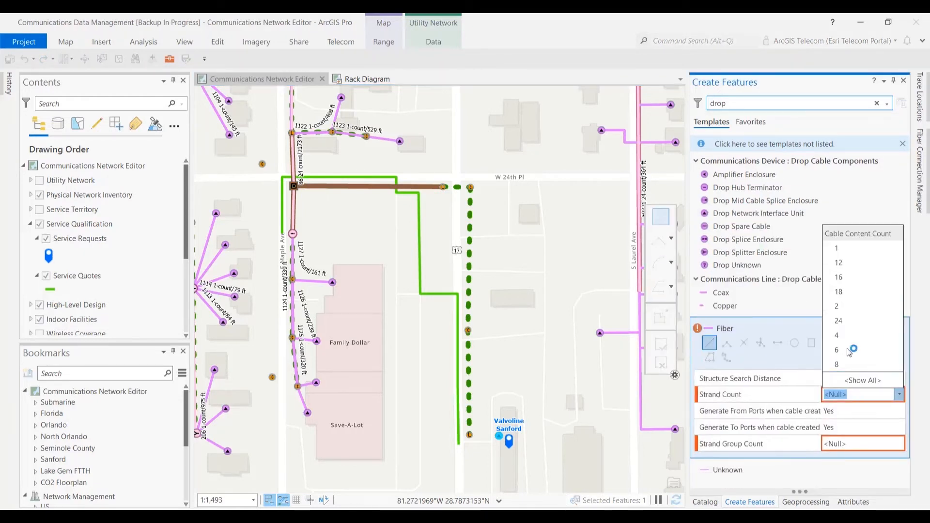
pyautogui.click(836, 248)
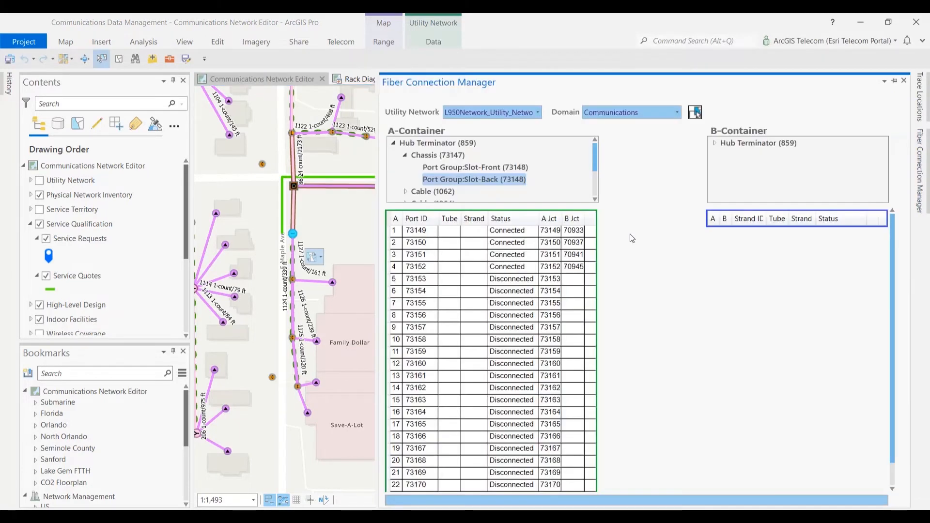
# Auto-connect hub terminator port 73153 to strand 1 of the new 4672 cable.
pyautogui.click(715, 143)
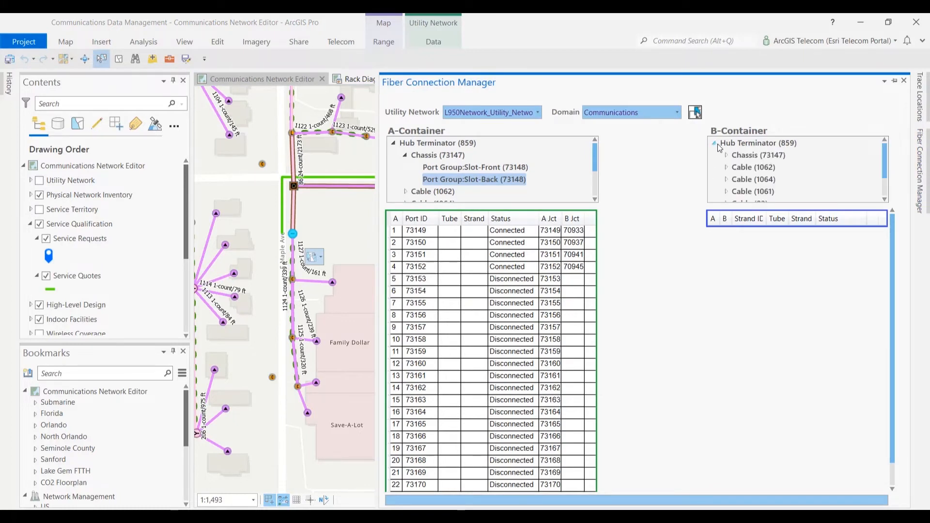
pyautogui.scroll(-3)
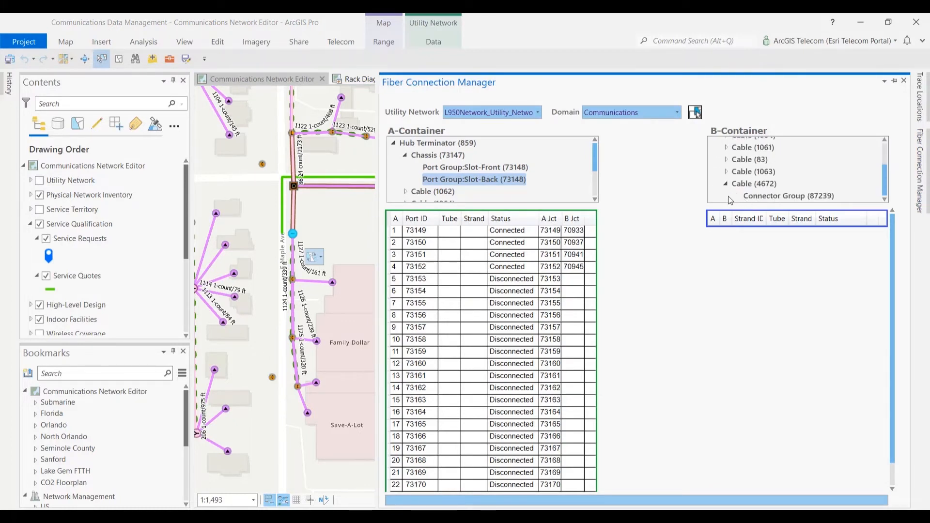
pyautogui.click(788, 196)
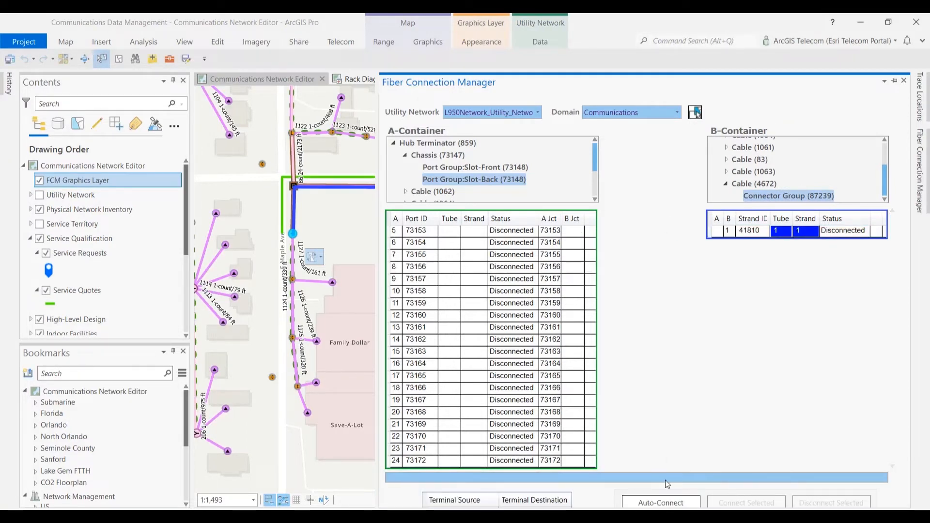
pyautogui.click(660, 503)
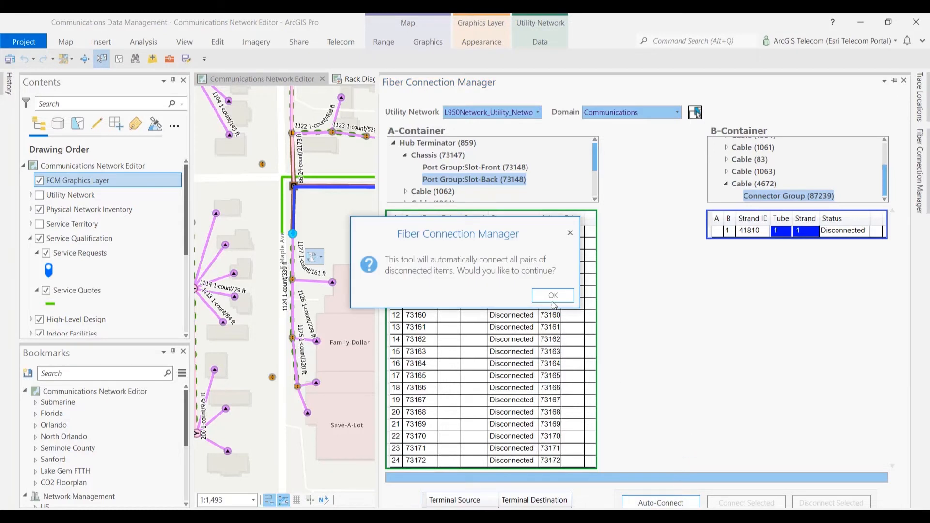
pyautogui.click(552, 296)
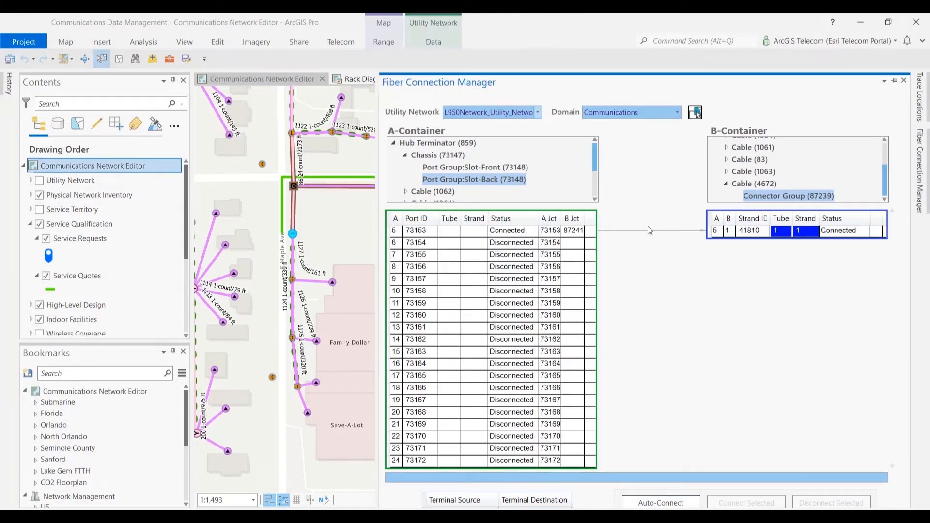
pyautogui.moveTo(826, 239)
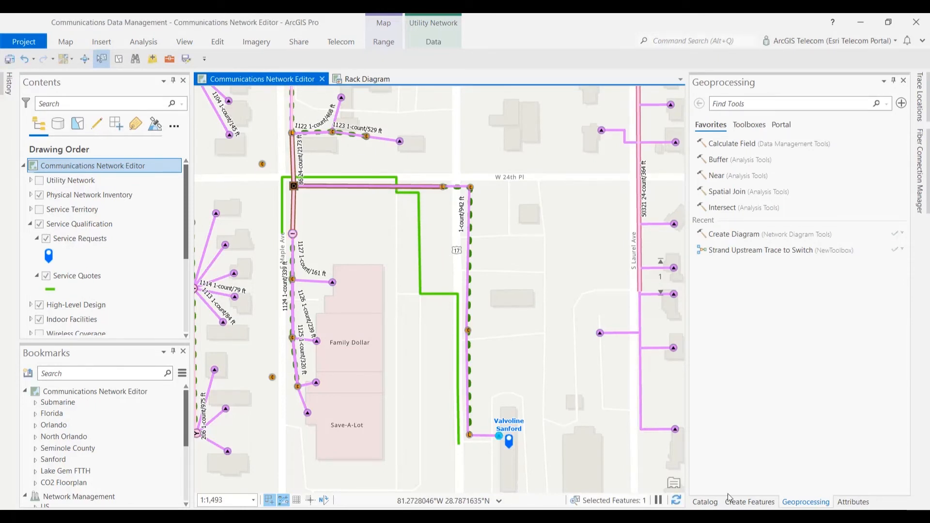
# Run Strand Upstream Trace to Switch from the customer's fiber connector only.
pyautogui.click(852, 501)
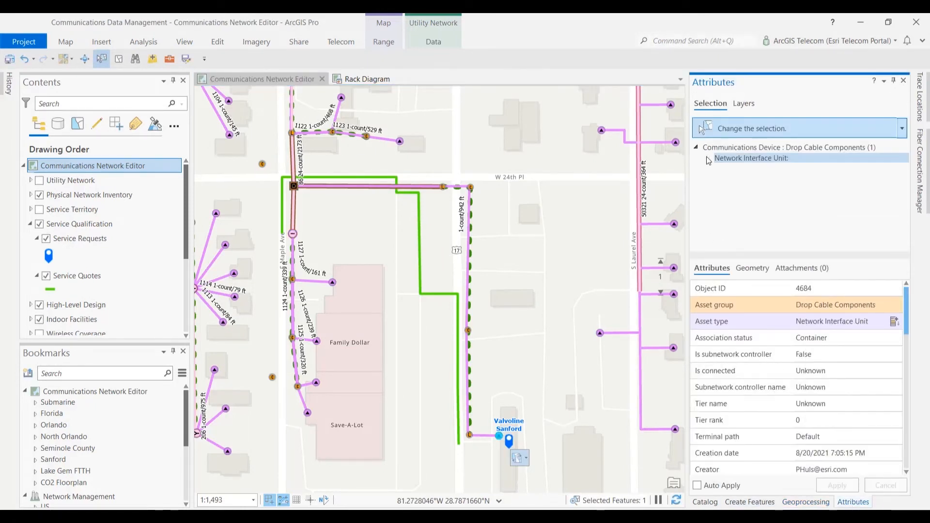
pyautogui.click(707, 158)
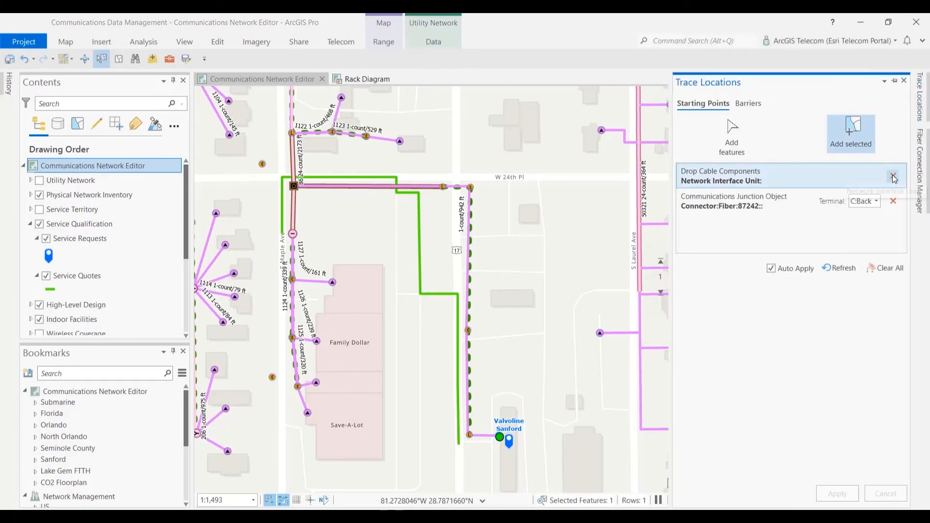
pyautogui.click(892, 175)
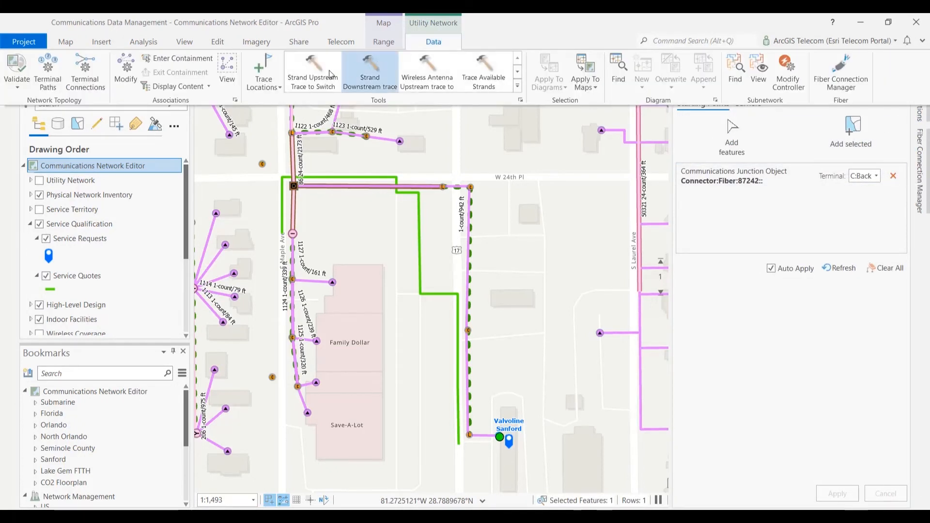
pyautogui.click(312, 71)
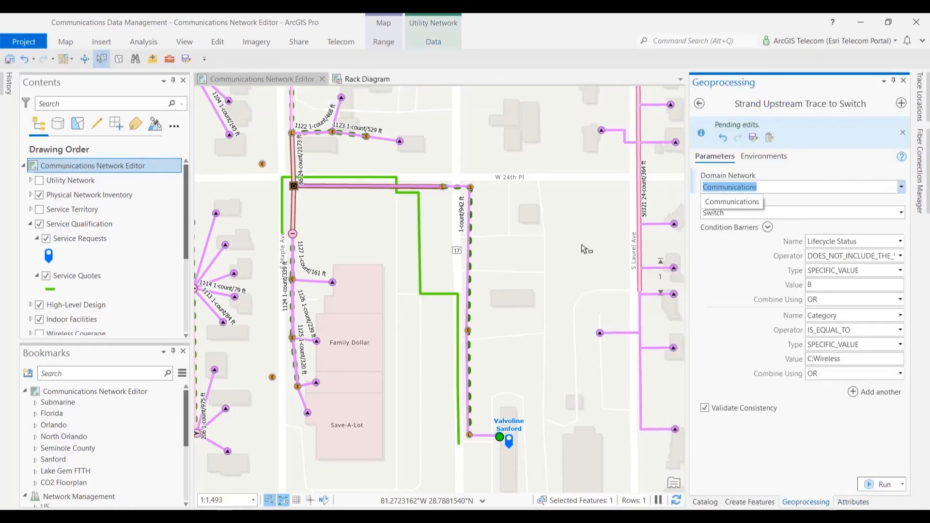
pyautogui.click(882, 484)
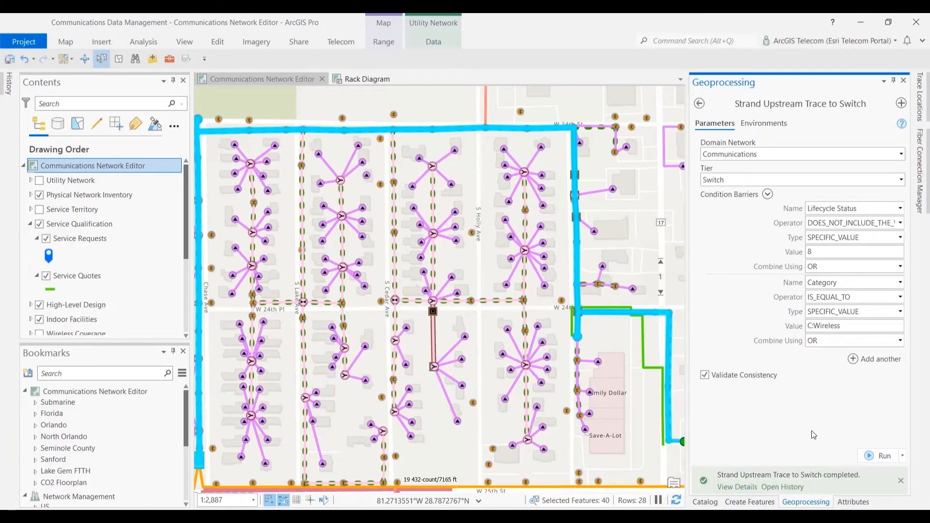
pyautogui.click(434, 42)
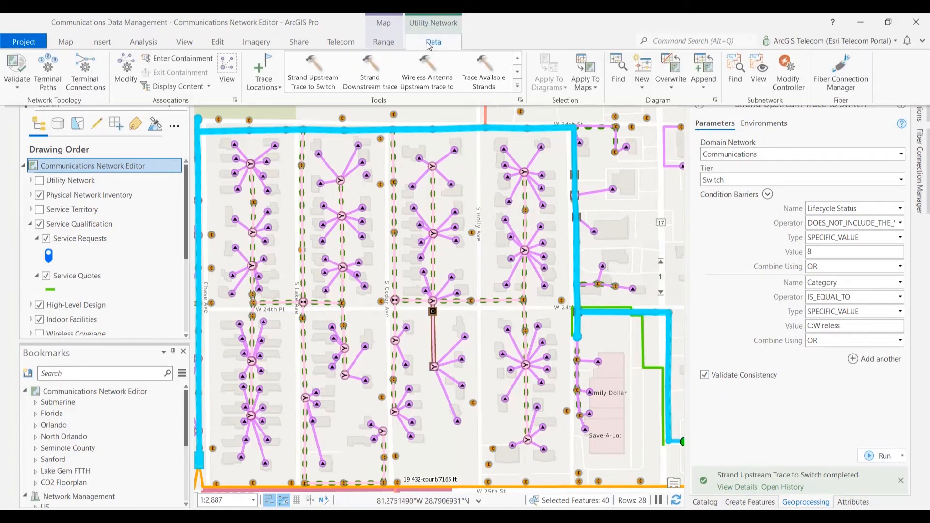
# Create a schematic diagram from the trace selection and return to the network editor map.
pyautogui.click(641, 71)
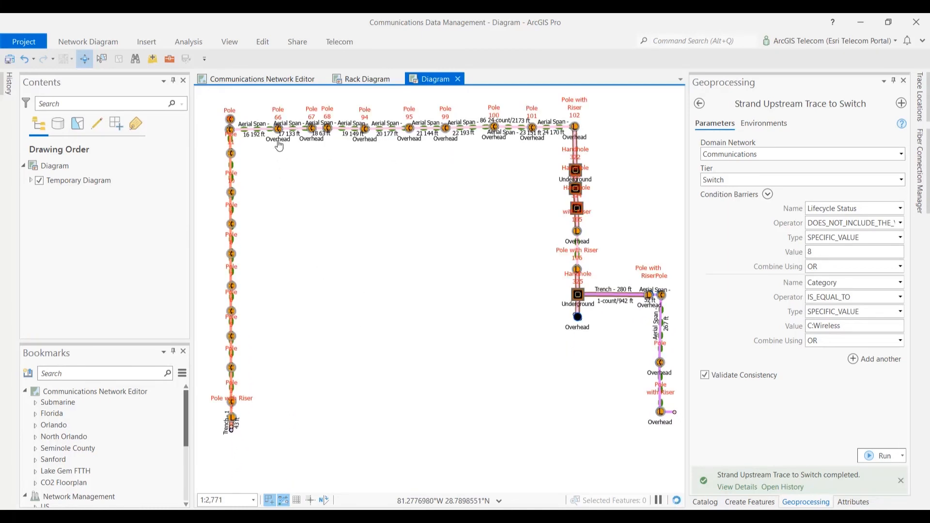
pyautogui.moveTo(260, 78)
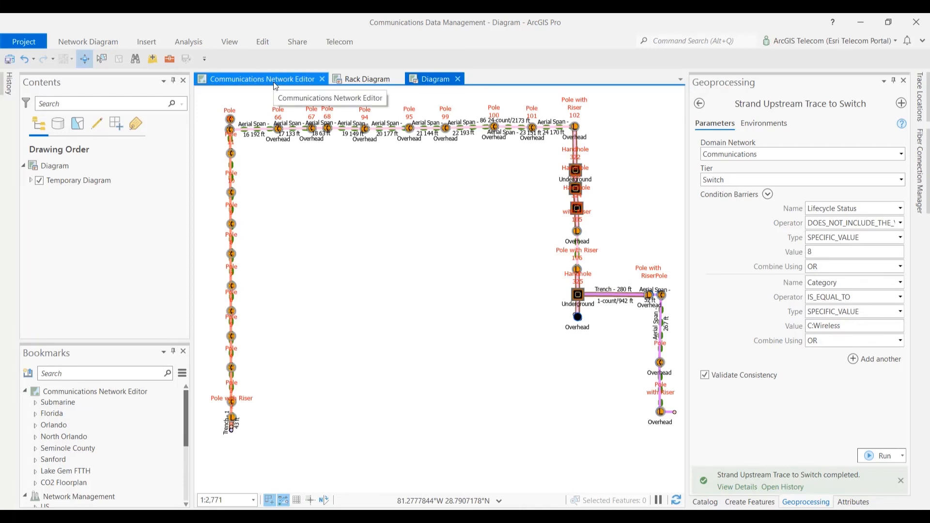
pyautogui.click(262, 78)
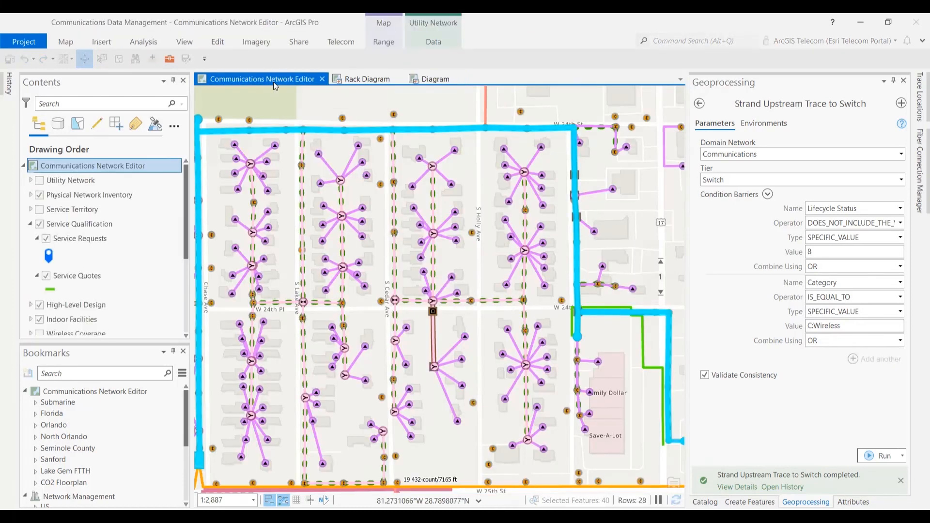